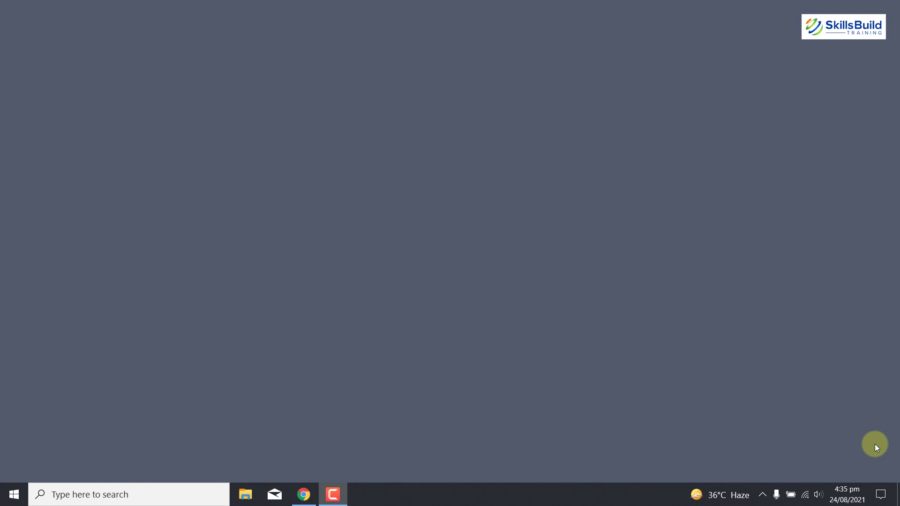
Launch the PC Health Check app from the taskbar
click(331, 493)
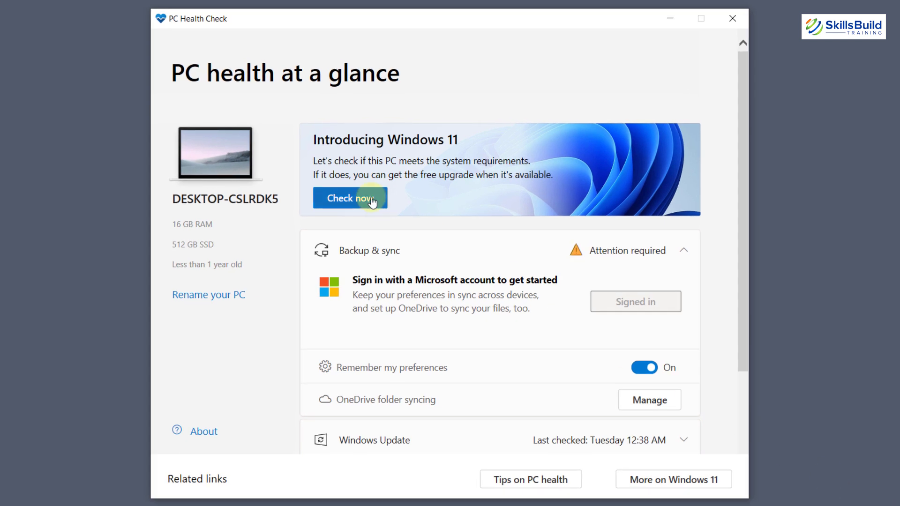
Run the Windows 11 check, confirm 'This PC can run Windows 11', and close the result
click(350, 197)
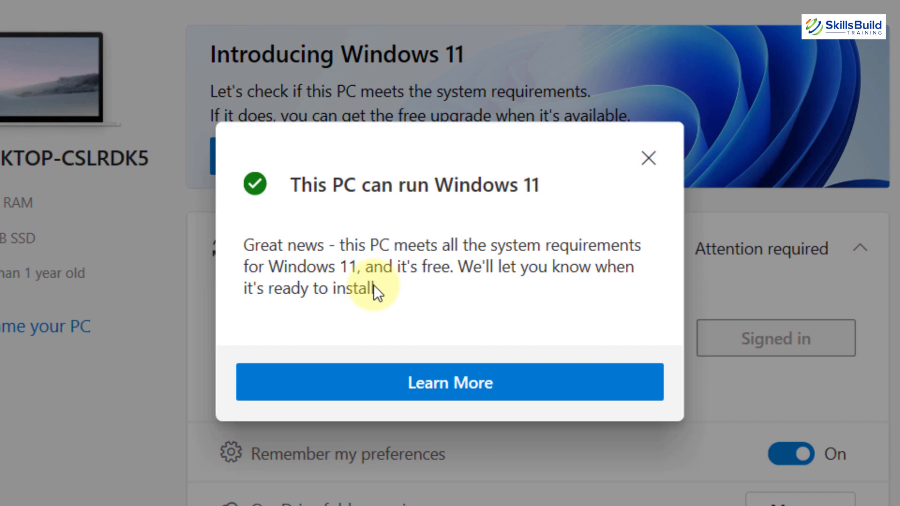
mouse_move(601, 192)
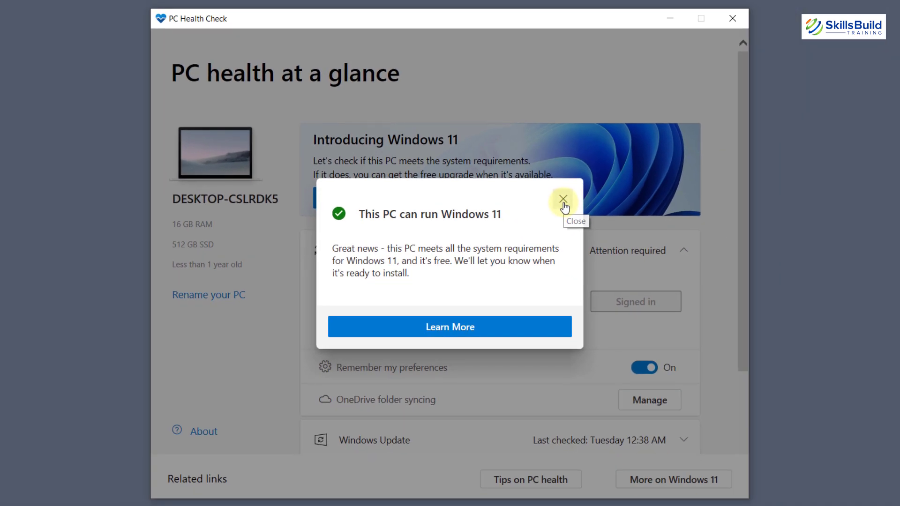
click(564, 199)
text(windo)
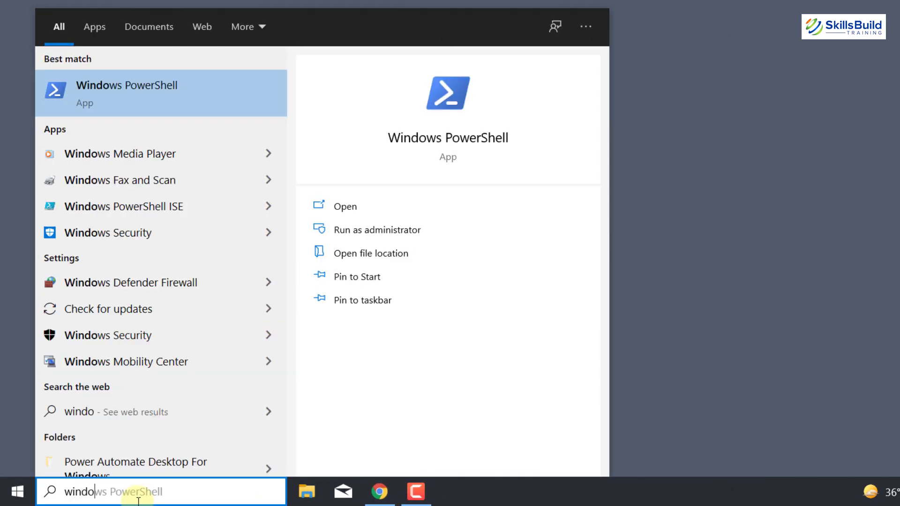
Run Windows PowerShell from Start search as administrator
right_click(126, 92)
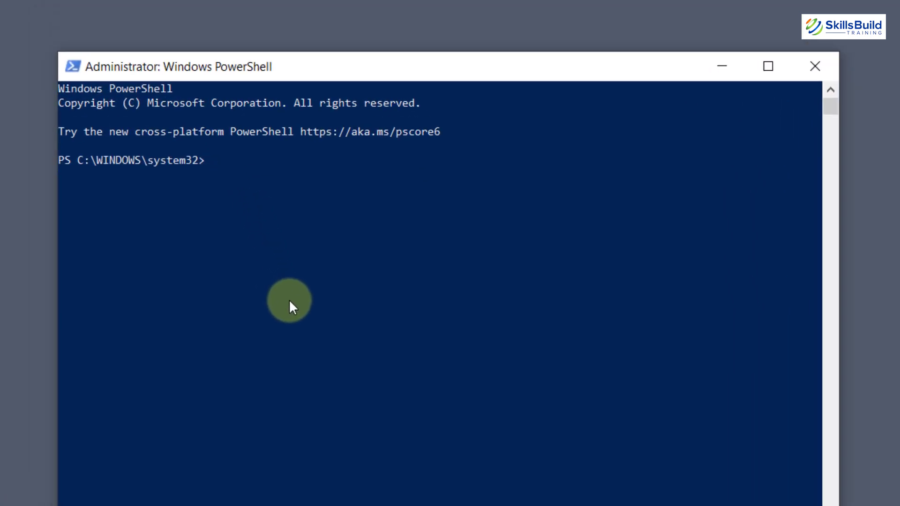
Run get-tpm and confirm TpmPresent, TpmReady, TpmEnabled and TpmActivated read True
text(get-tpm)
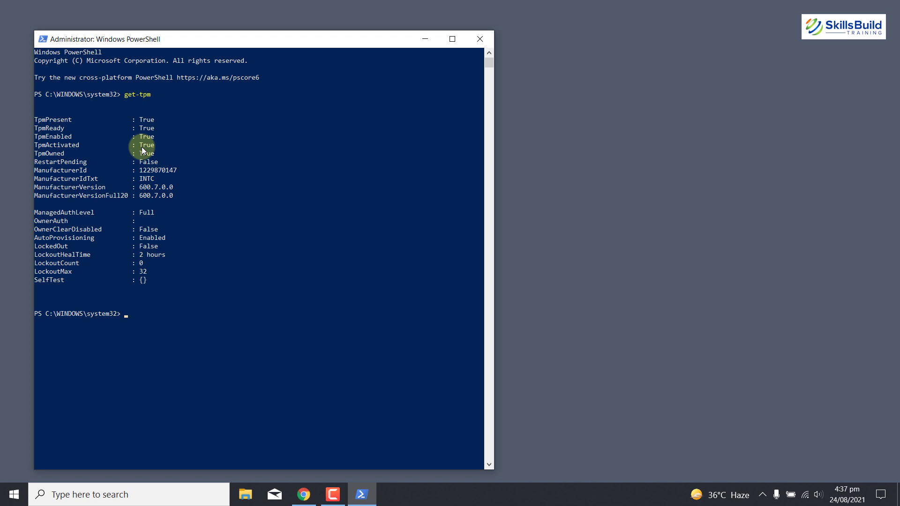
key(Win+r)
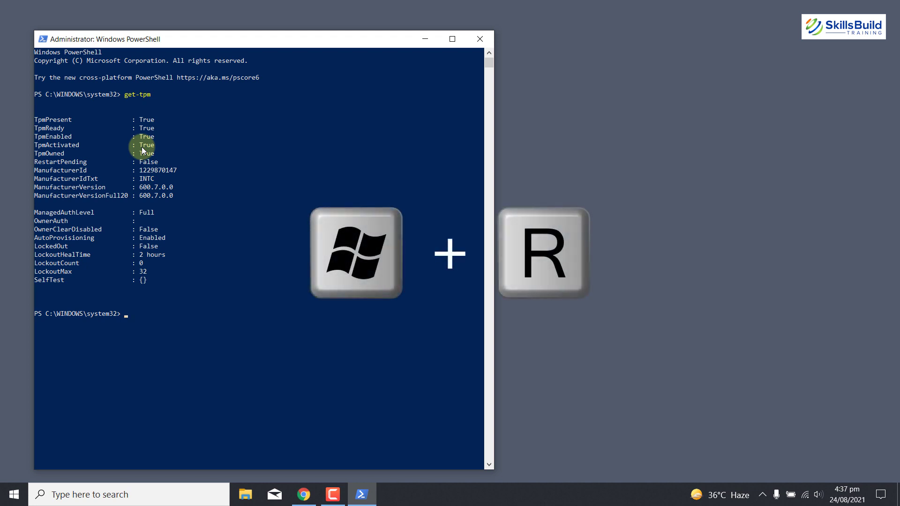
Enter tpm.msc in the Run dialog to open TPM Management, showing the TPM ready
key(win+r)
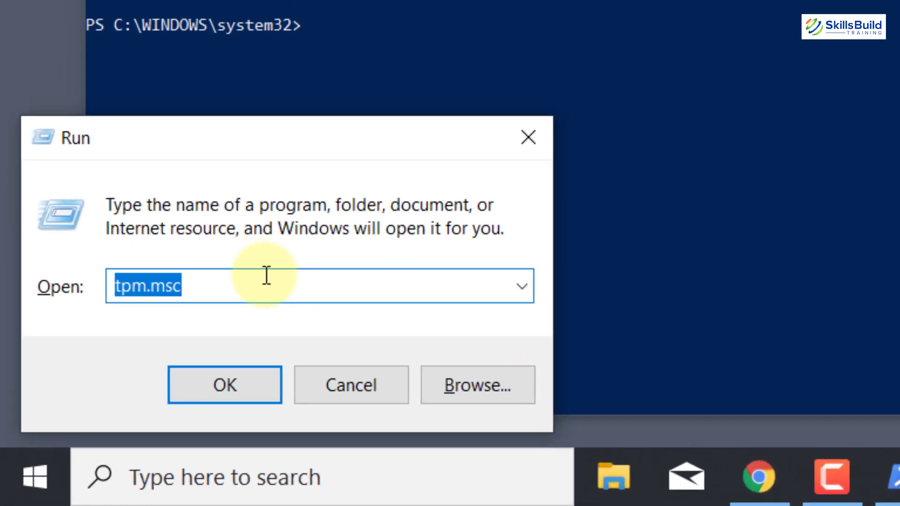
click(224, 384)
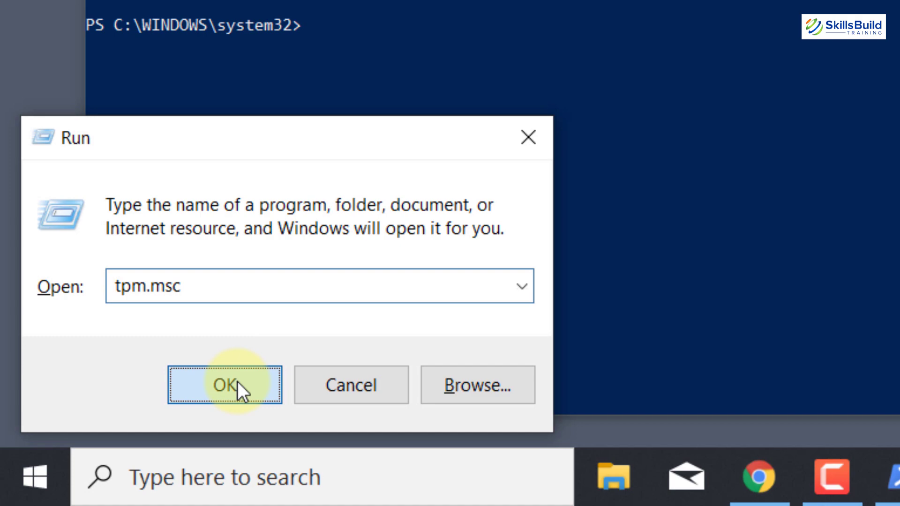
click(224, 384)
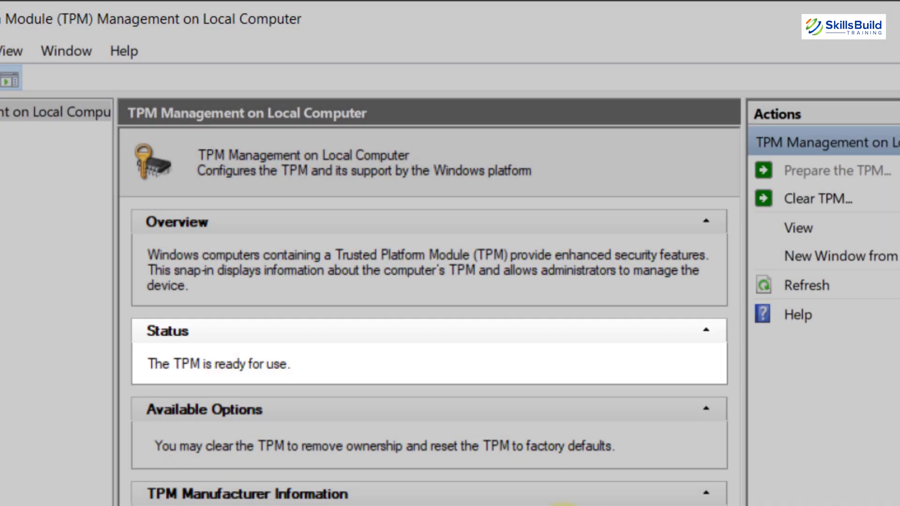
scroll(down, 3)
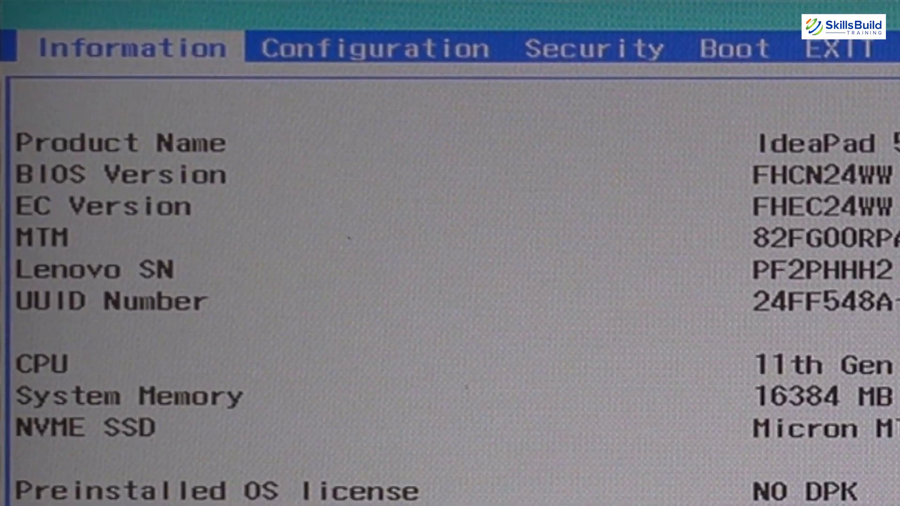
Go through Configuration to the BIOS Security tab and confirm Intel Platform Trust Technology is Enabled
click(373, 47)
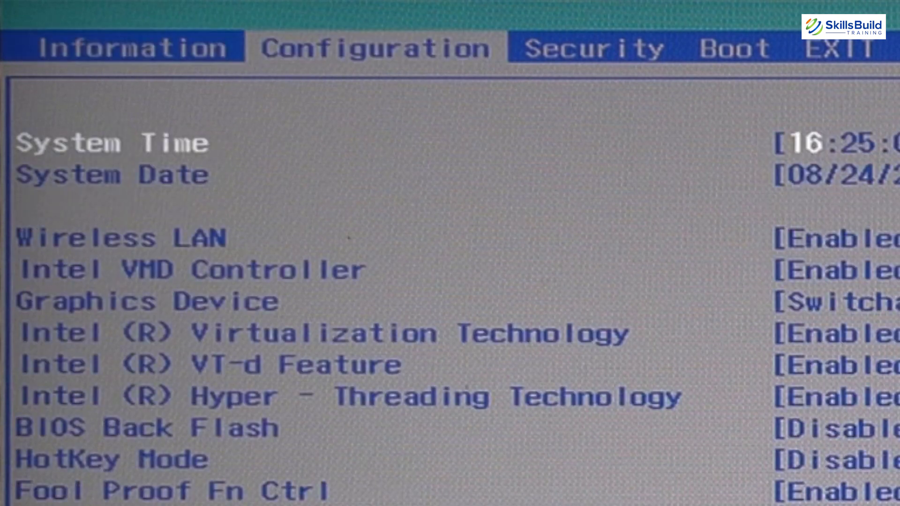
click(594, 46)
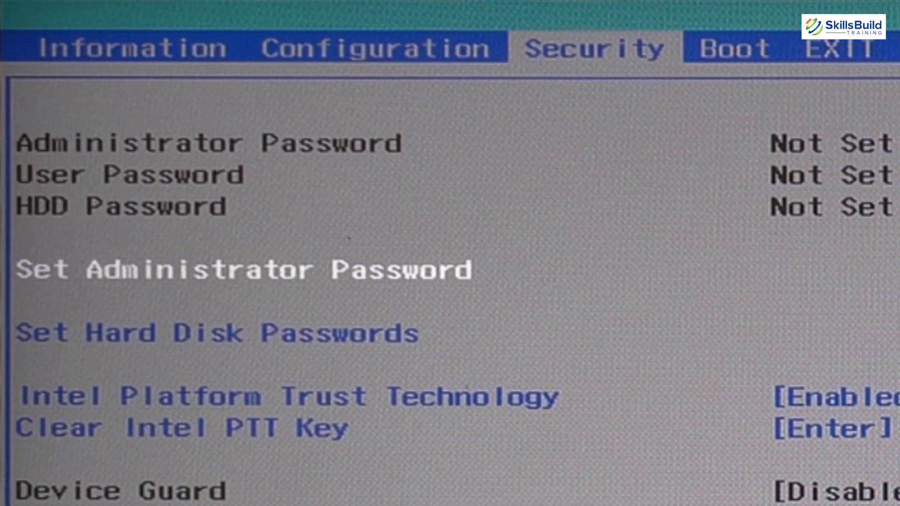
click(842, 48)
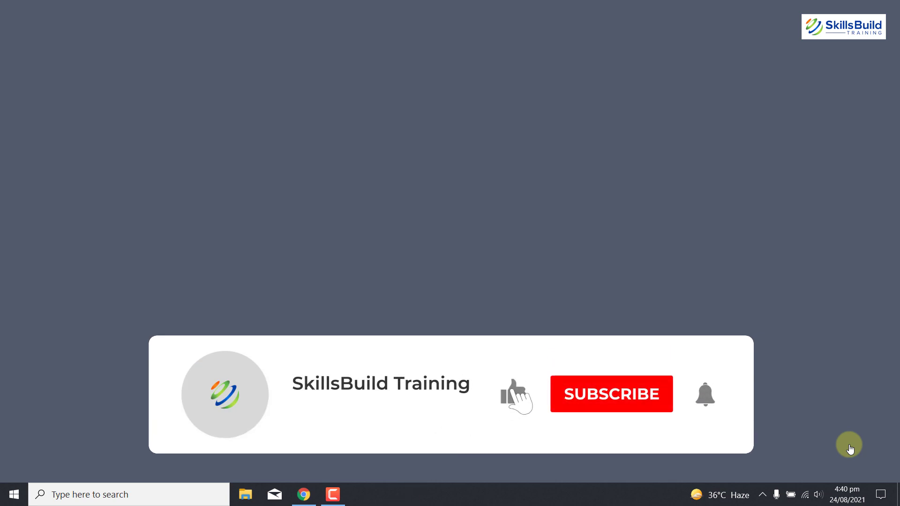
click(611, 394)
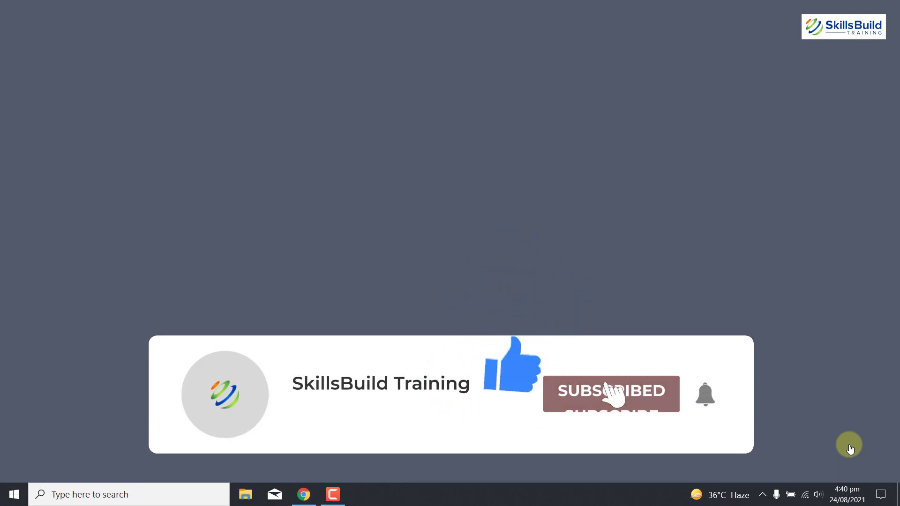